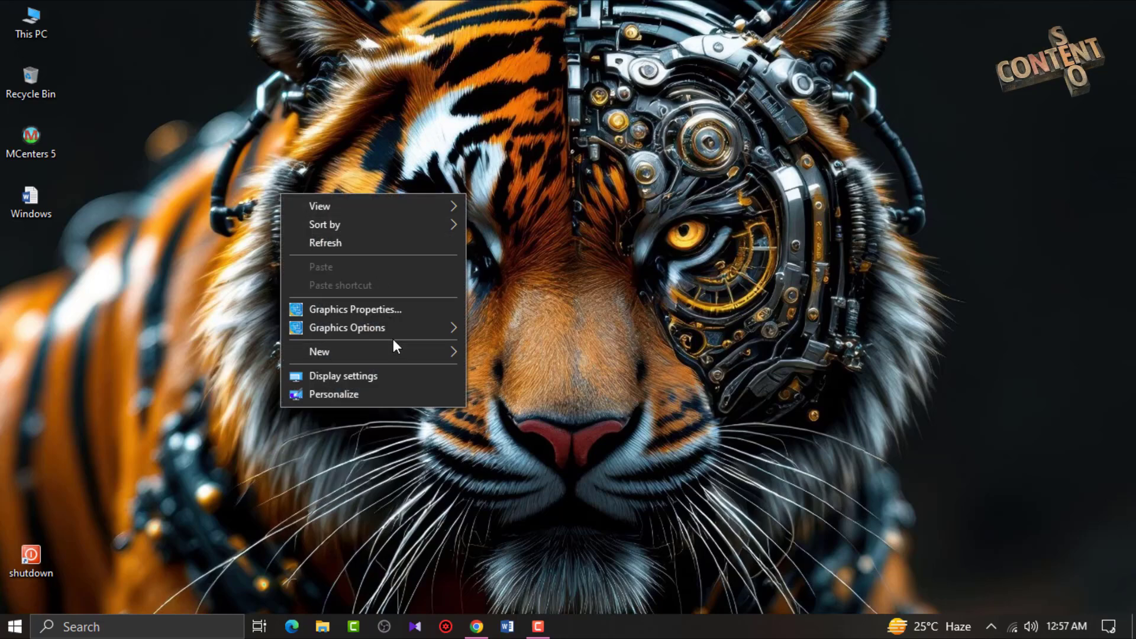
Start a new desktop shortcut from the desktop's New menu.
click(319, 352)
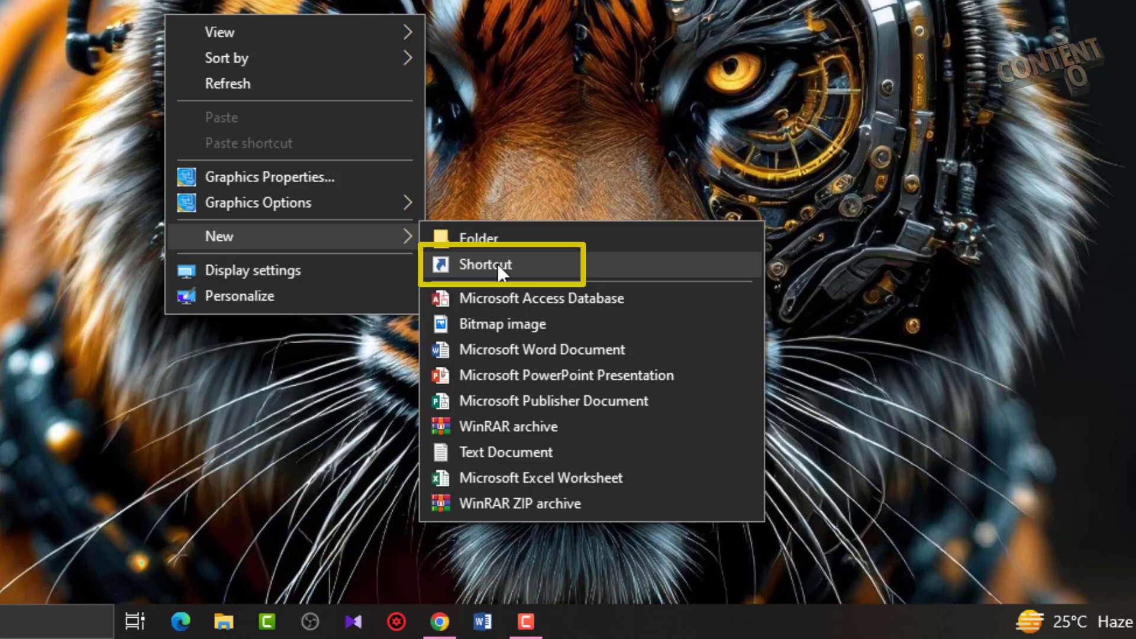
click(487, 264)
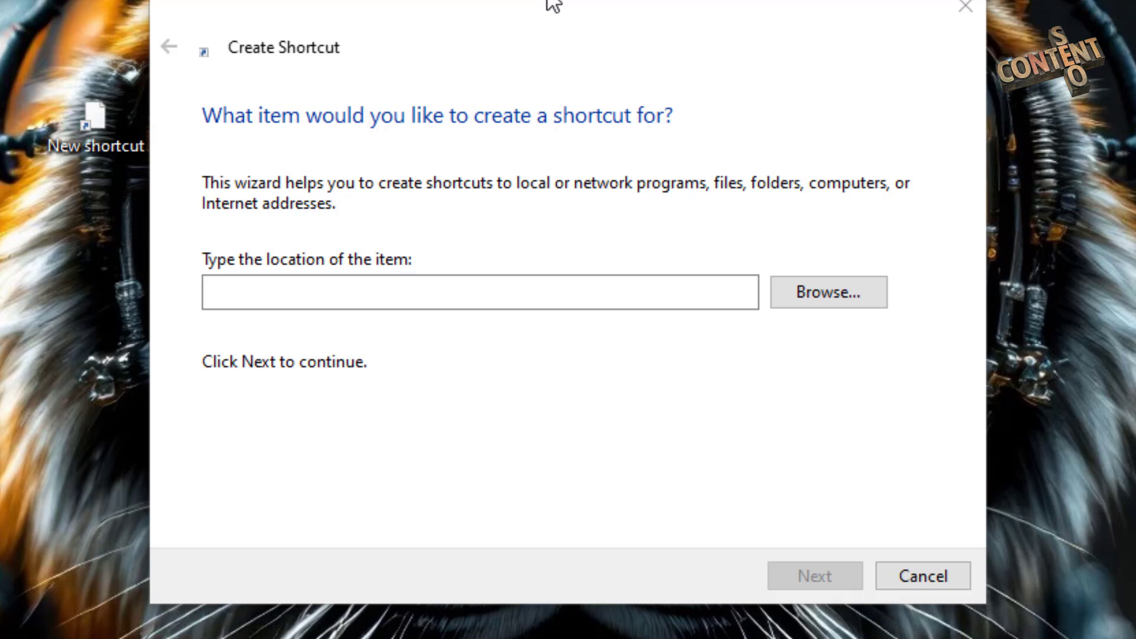
Enter 'shutdown.exe -r -t 00' as the shortcut's item location.
click(458, 305)
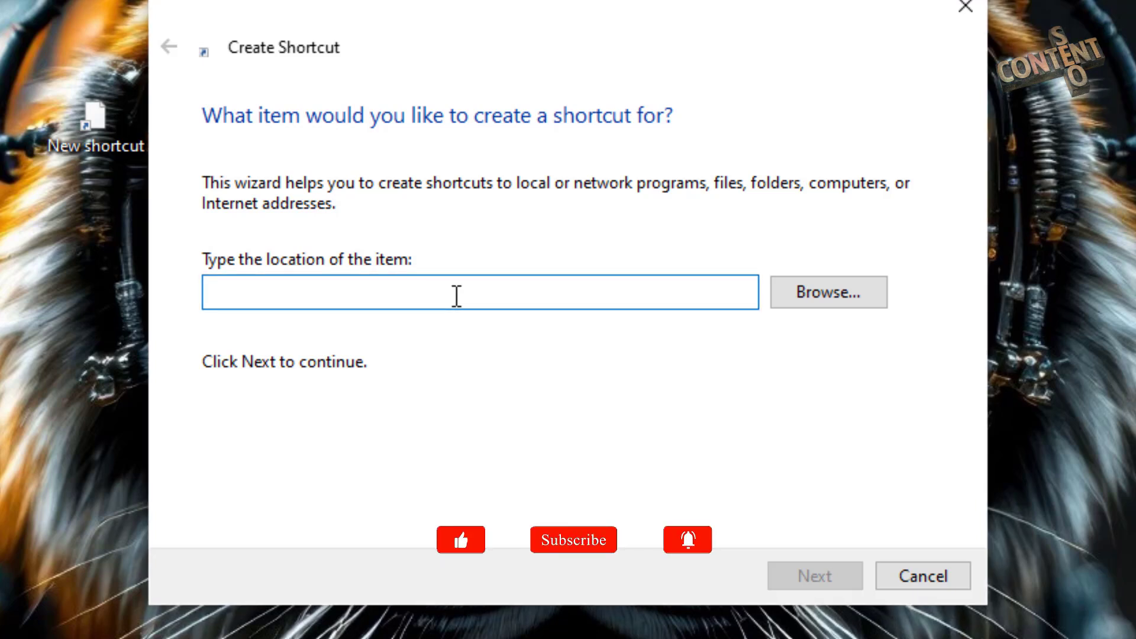
text(shutdown.exe)
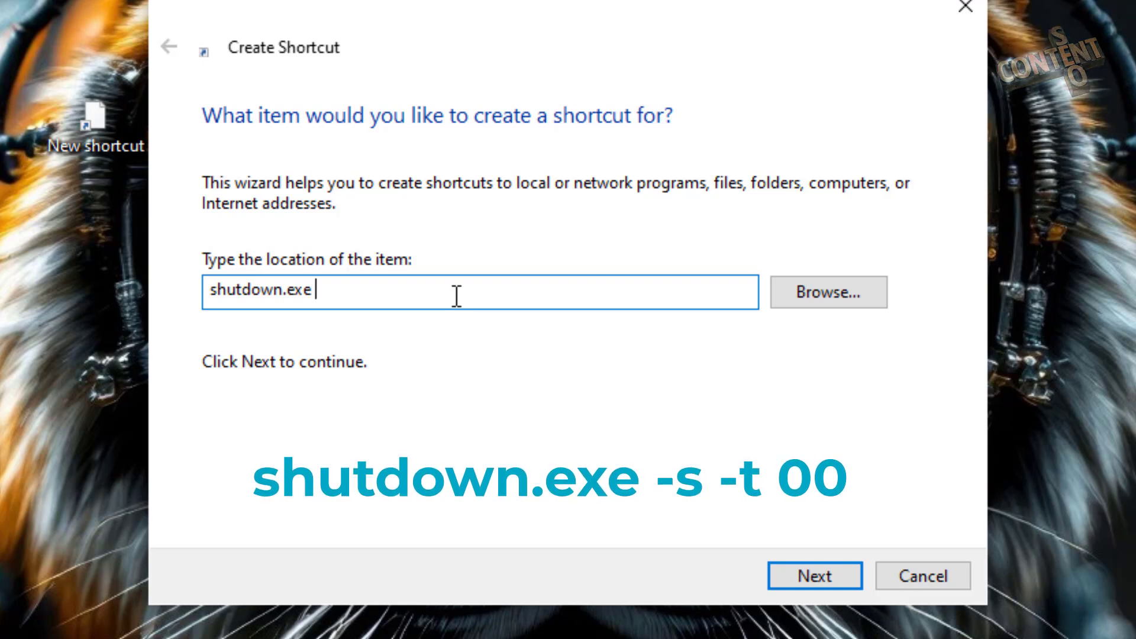
text(-)
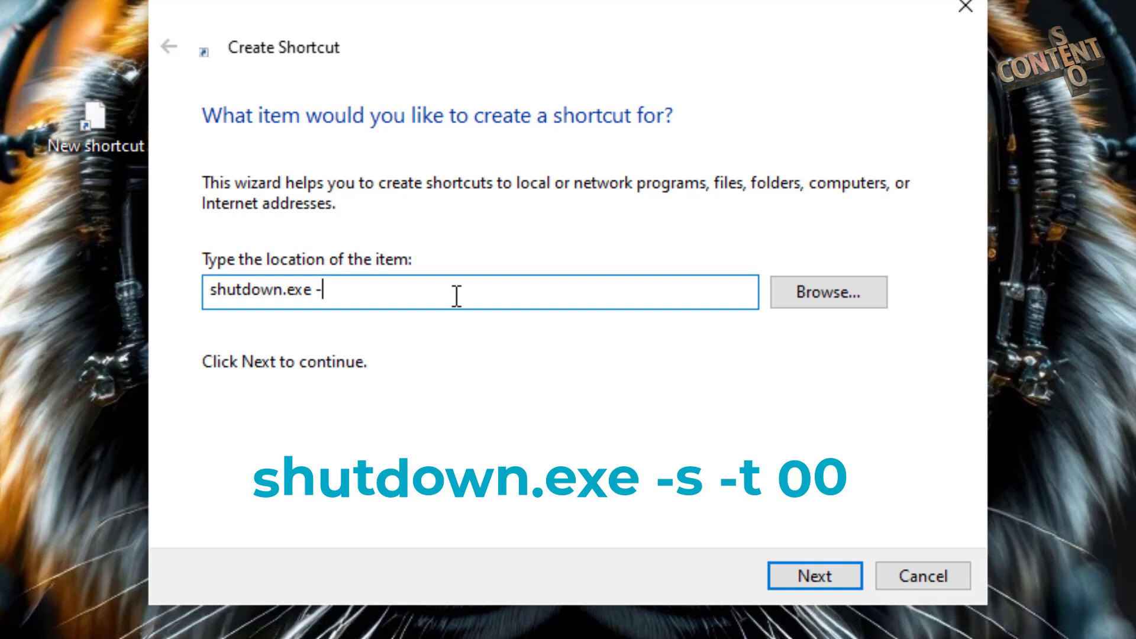
text(s)
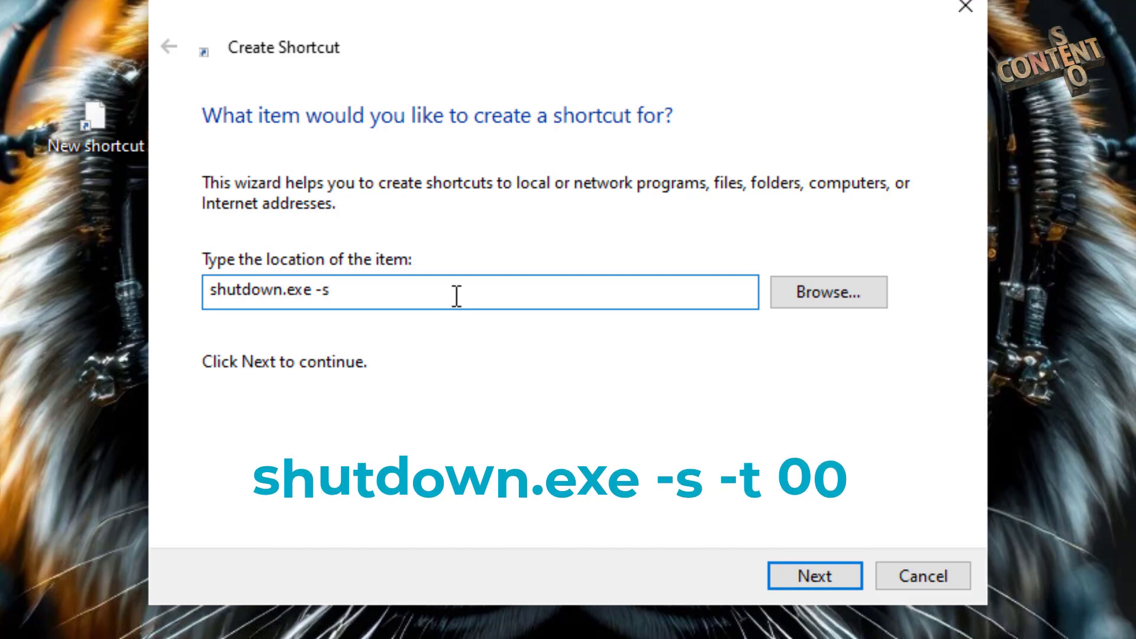
text(-t)
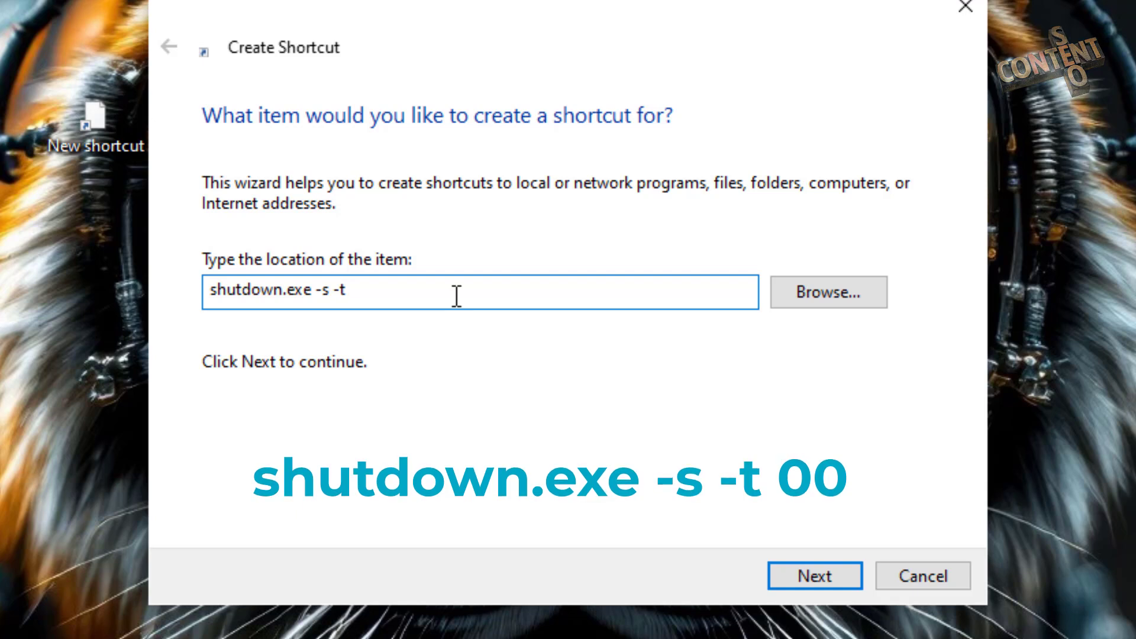
text(00)
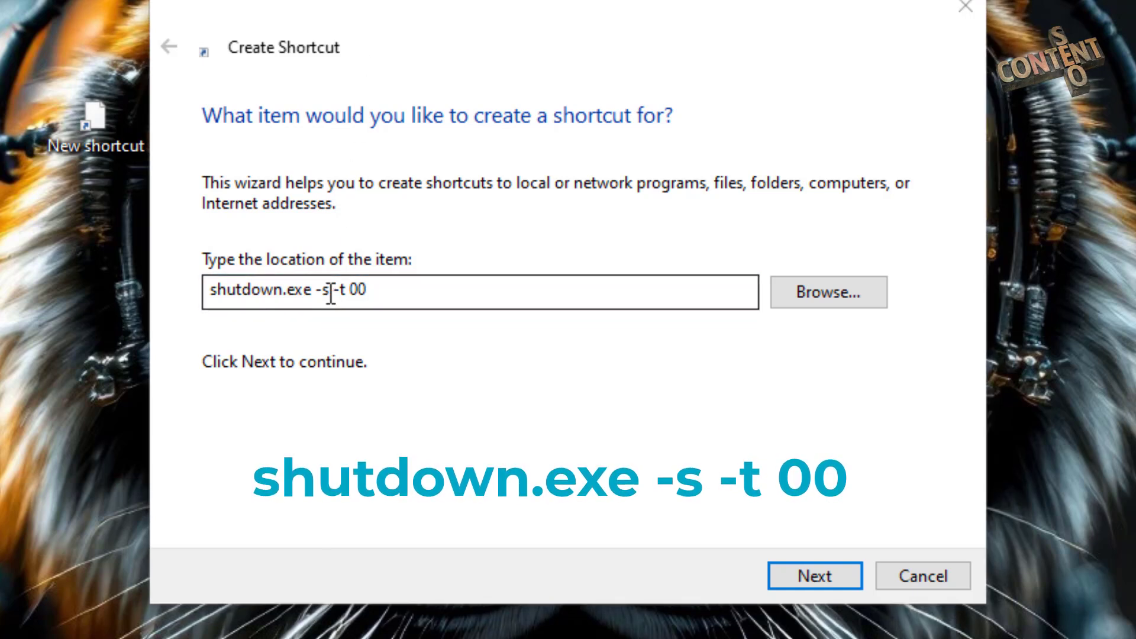
text(shutdown.exe -r -t 00)
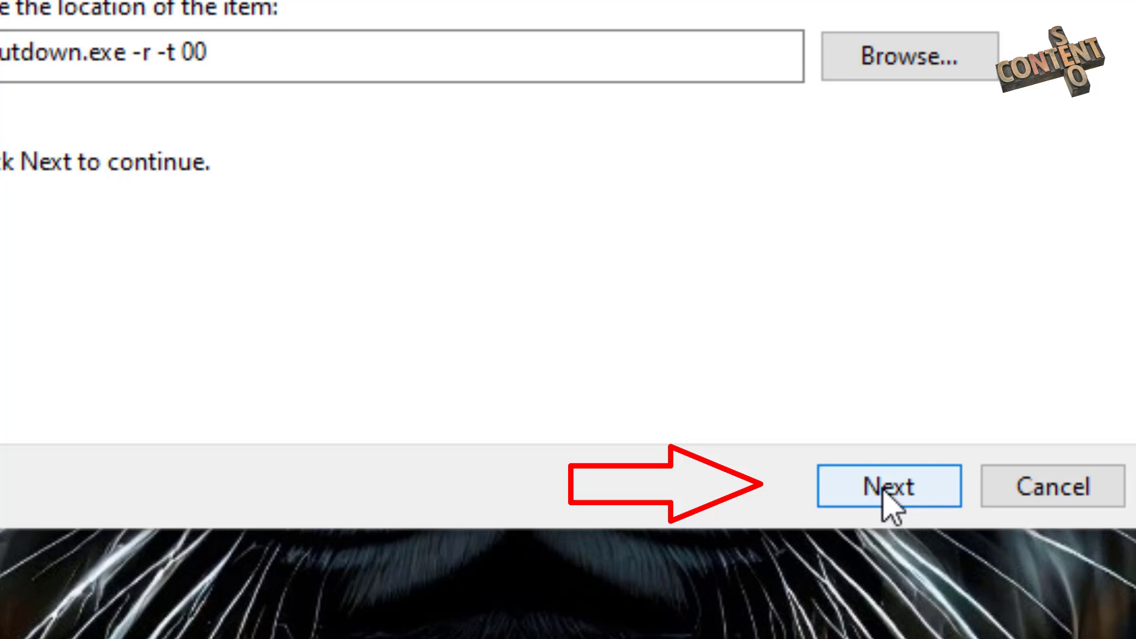
Advance to naming and name the shortcut 'Restart'.
click(888, 486)
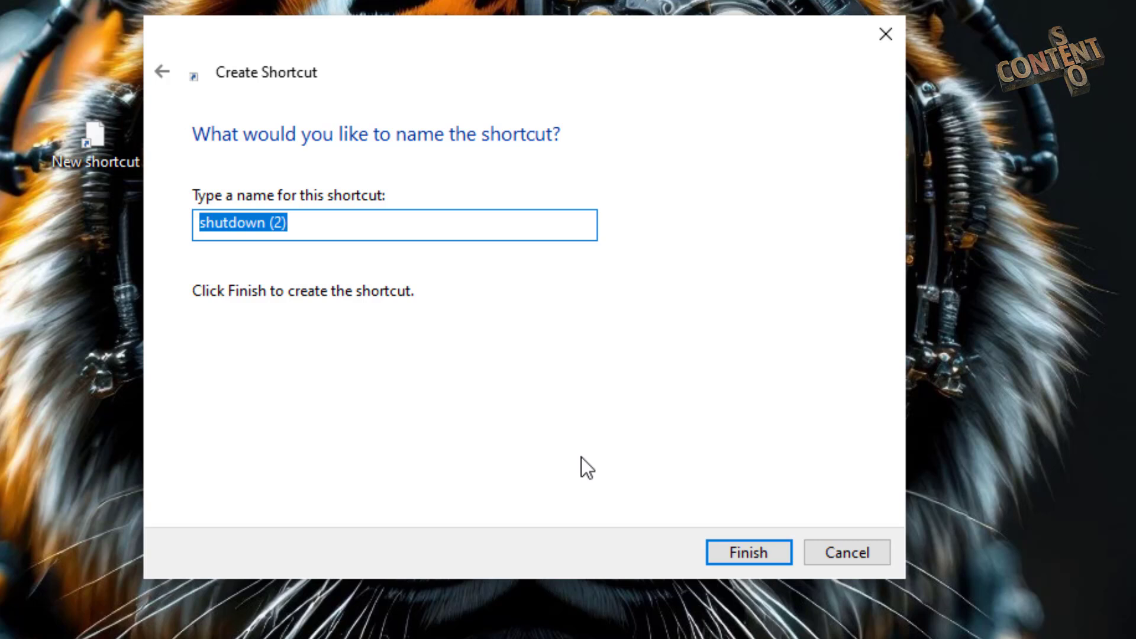
text(Restart)
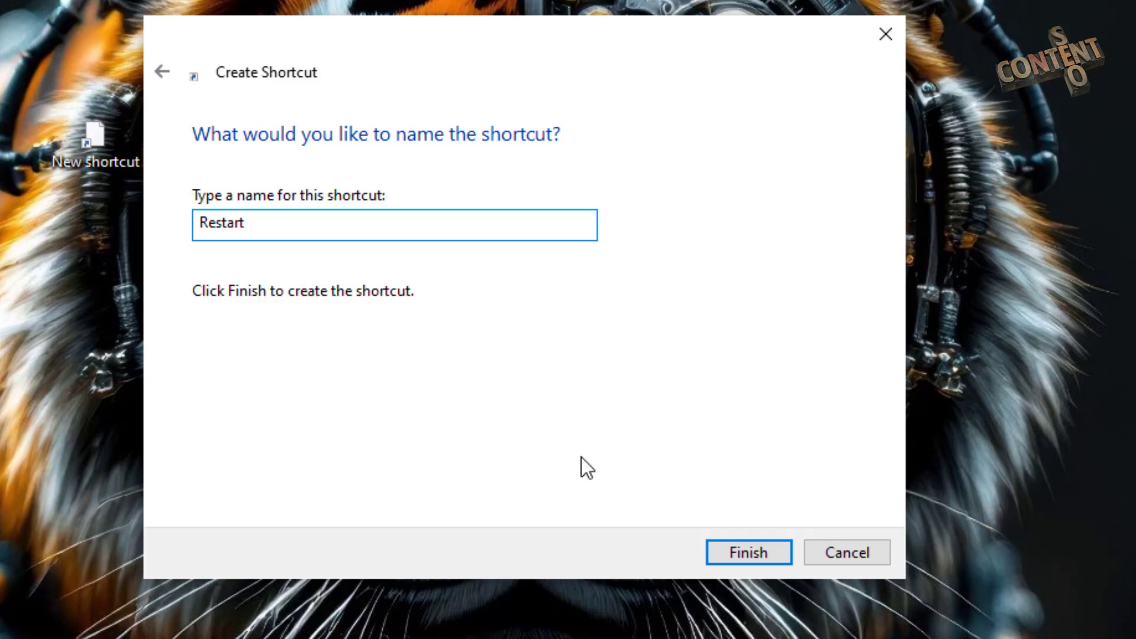
mouse_move(695, 582)
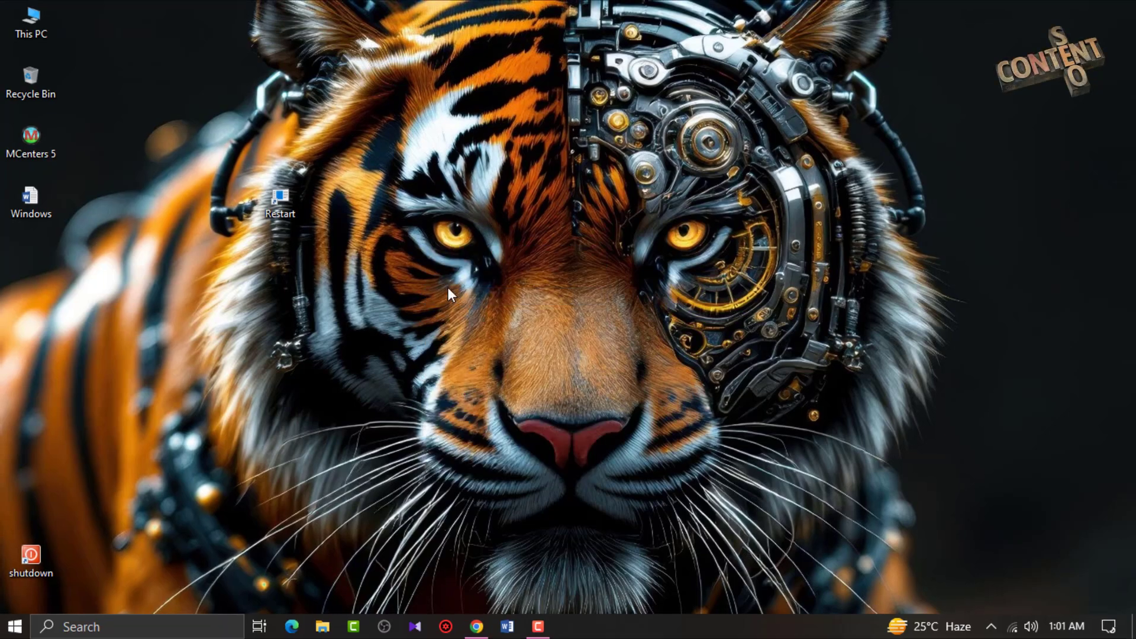
Open the Restart shortcut's Properties and try to change its icon.
right_click(280, 198)
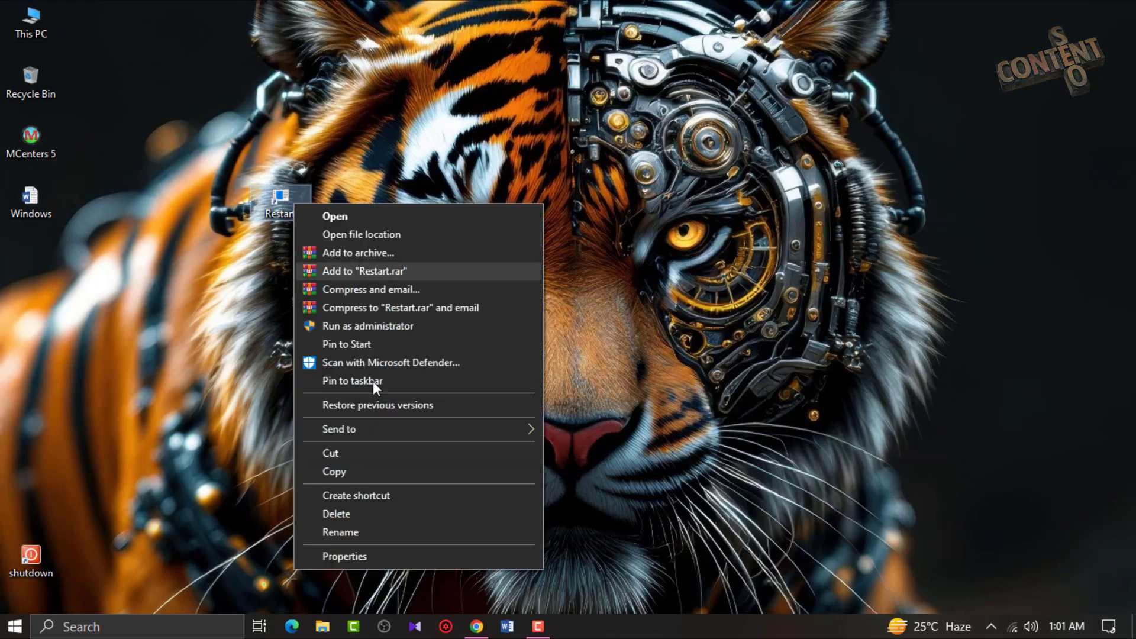
click(345, 556)
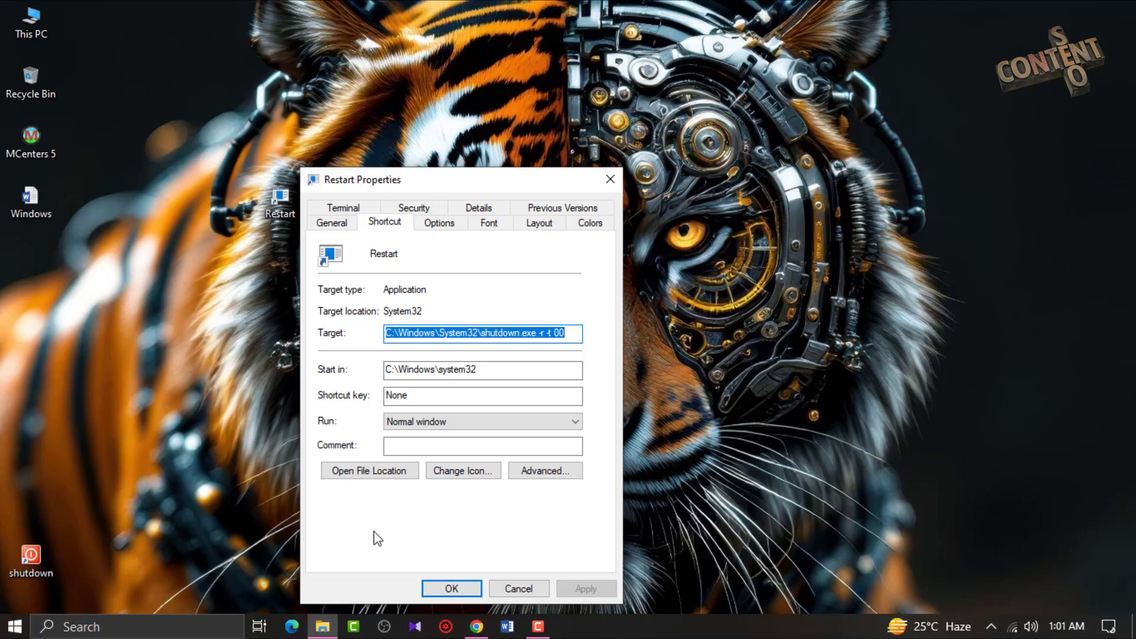
mouse_move(447, 496)
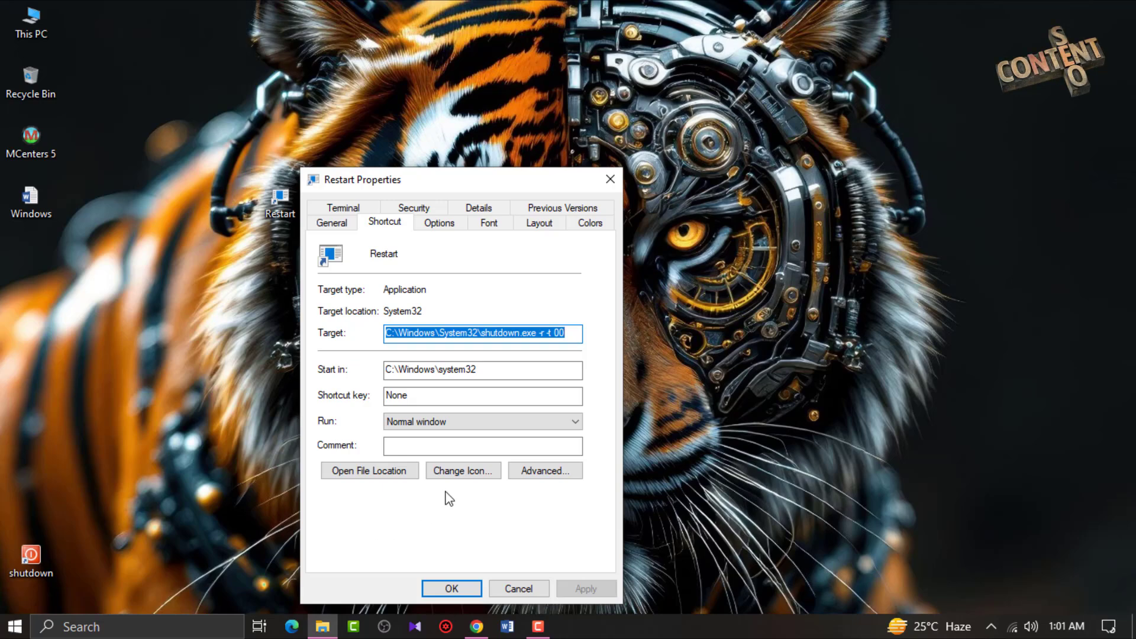
mouse_move(471, 195)
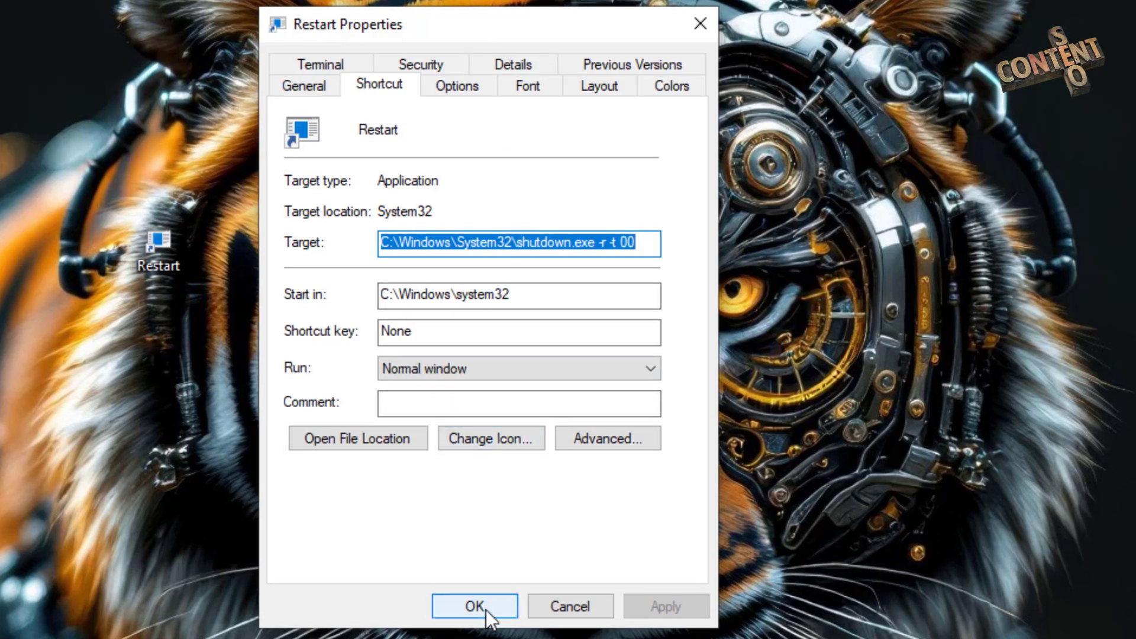
click(491, 438)
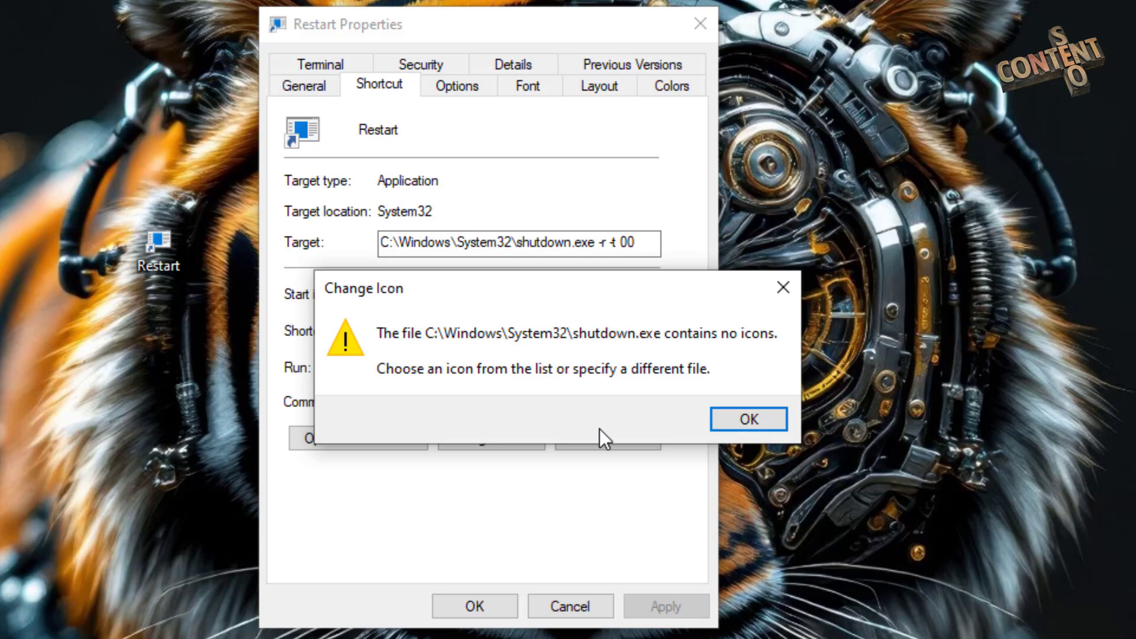
Dismiss the notice and choose the blue refresh-arrows icon from the system icon list.
click(748, 419)
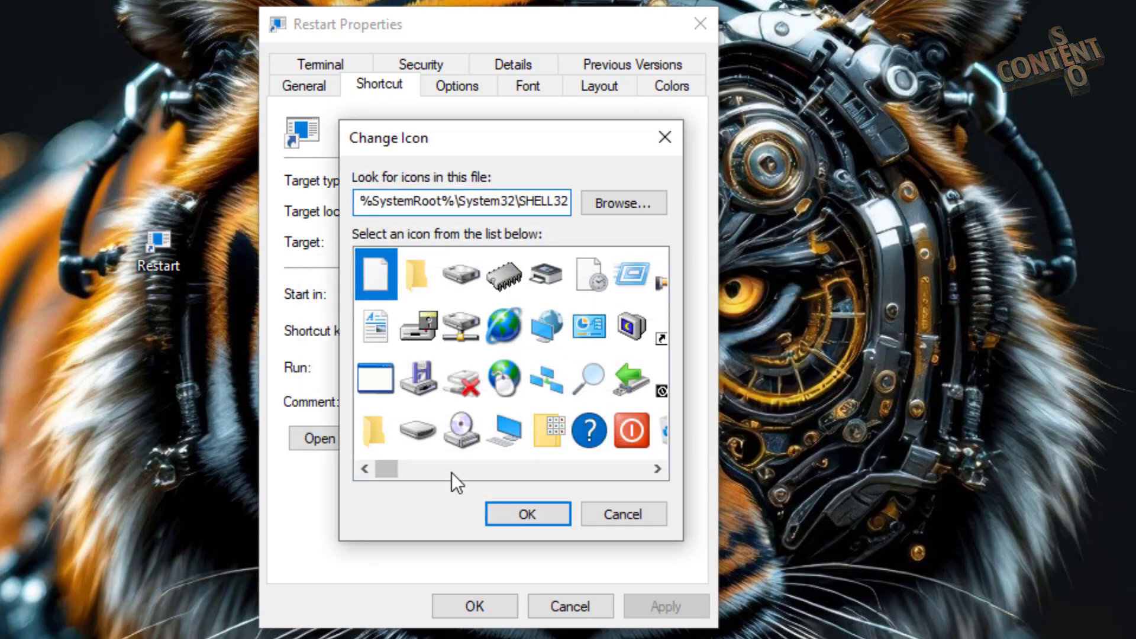
mouse_move(504, 512)
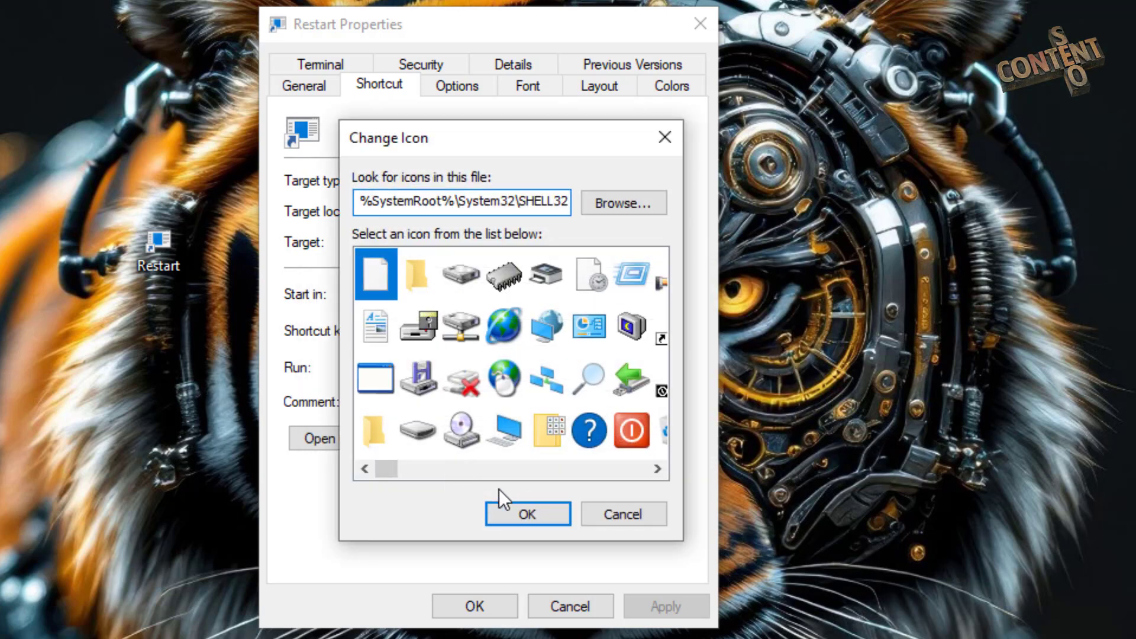
click(657, 468)
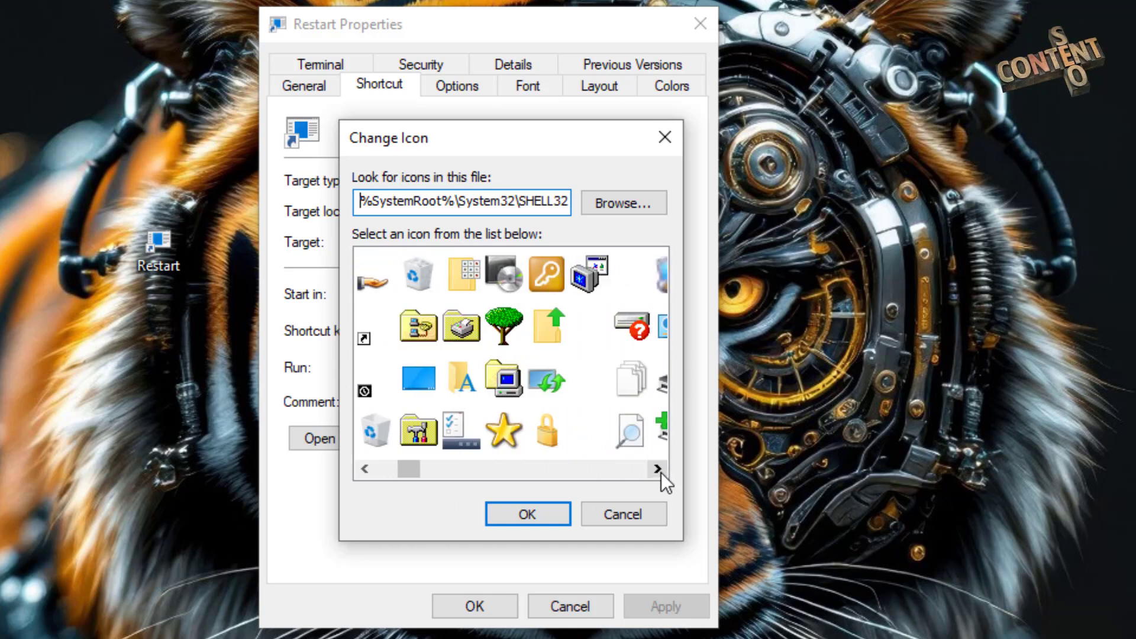
click(657, 470)
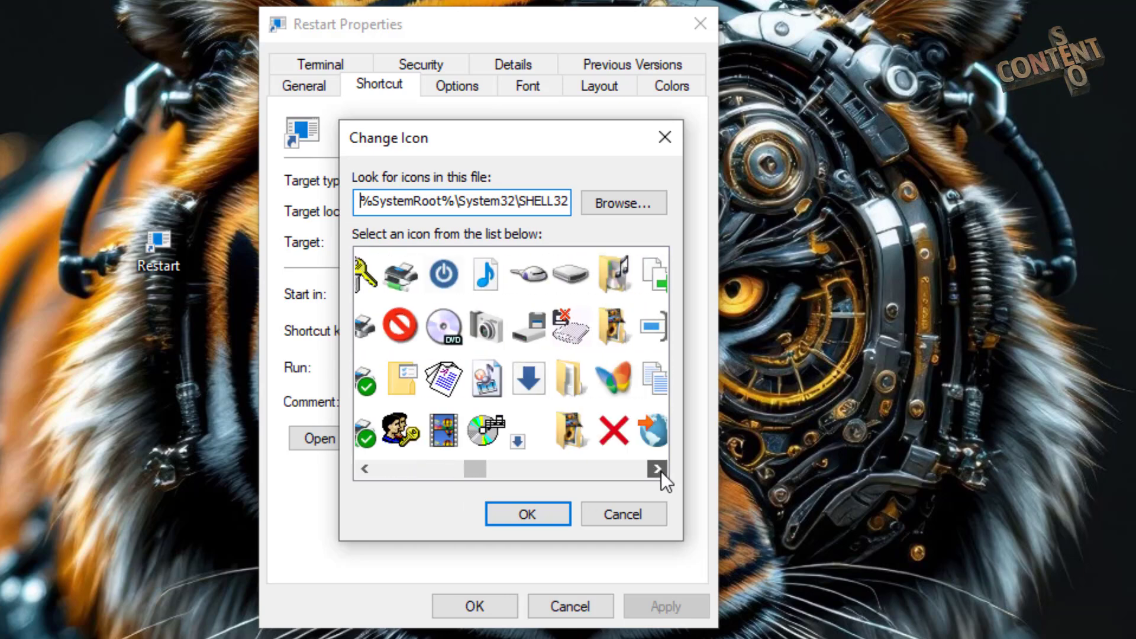
click(656, 469)
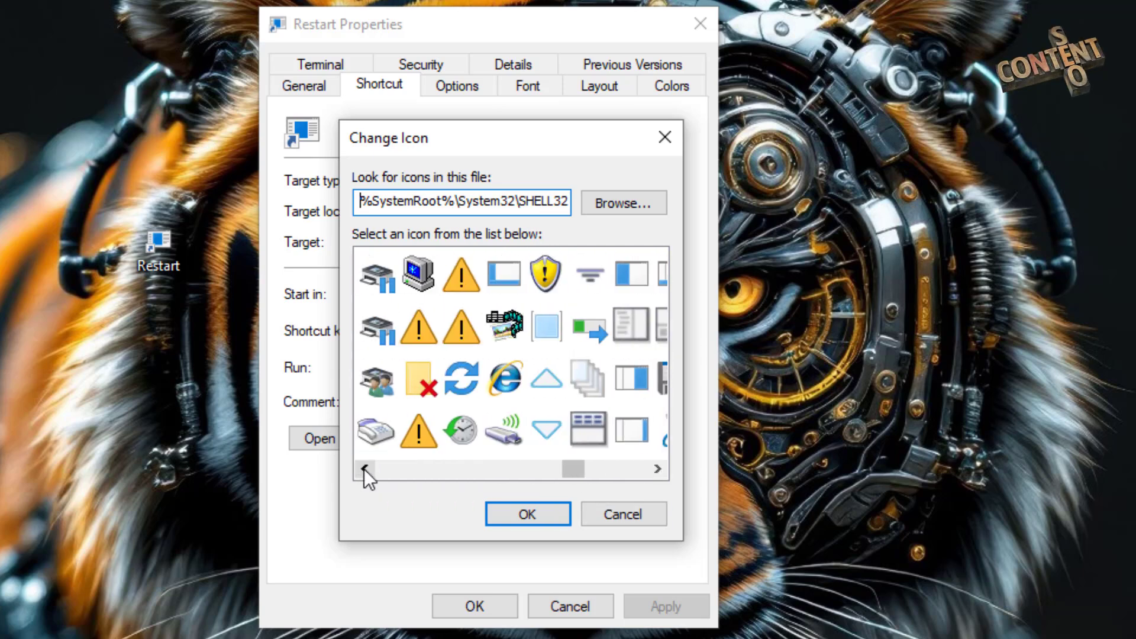
click(363, 470)
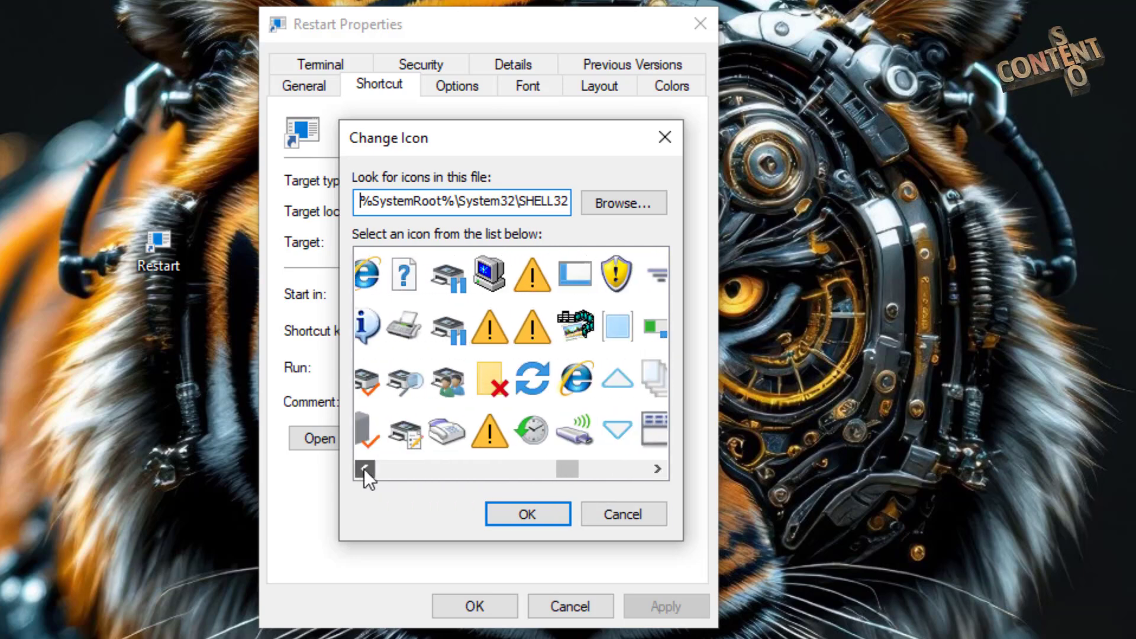
click(361, 470)
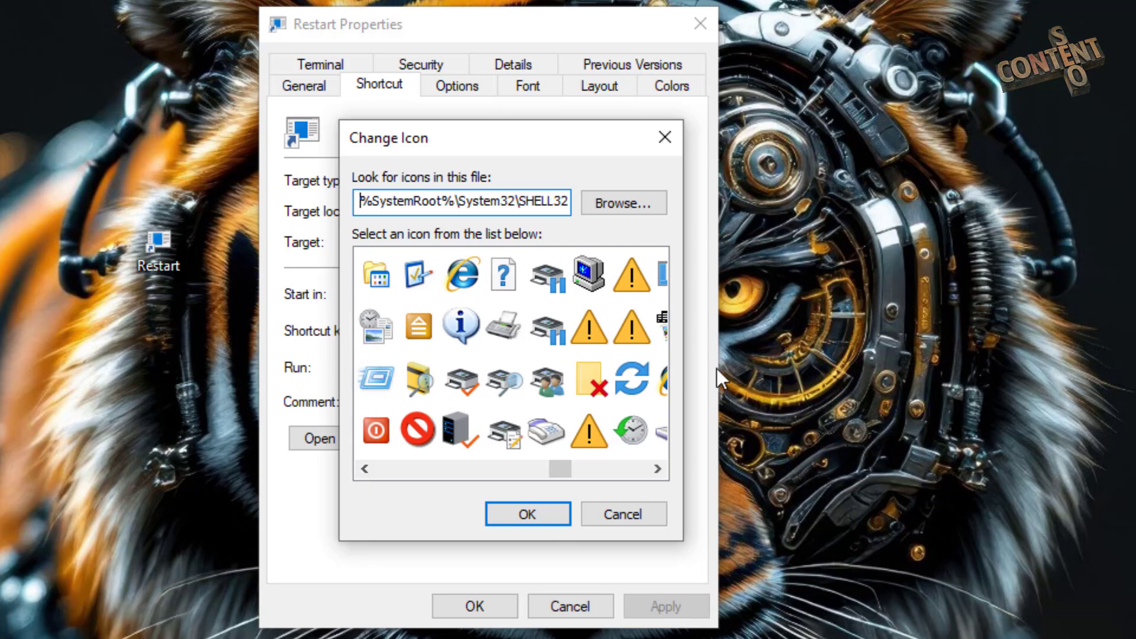
click(631, 376)
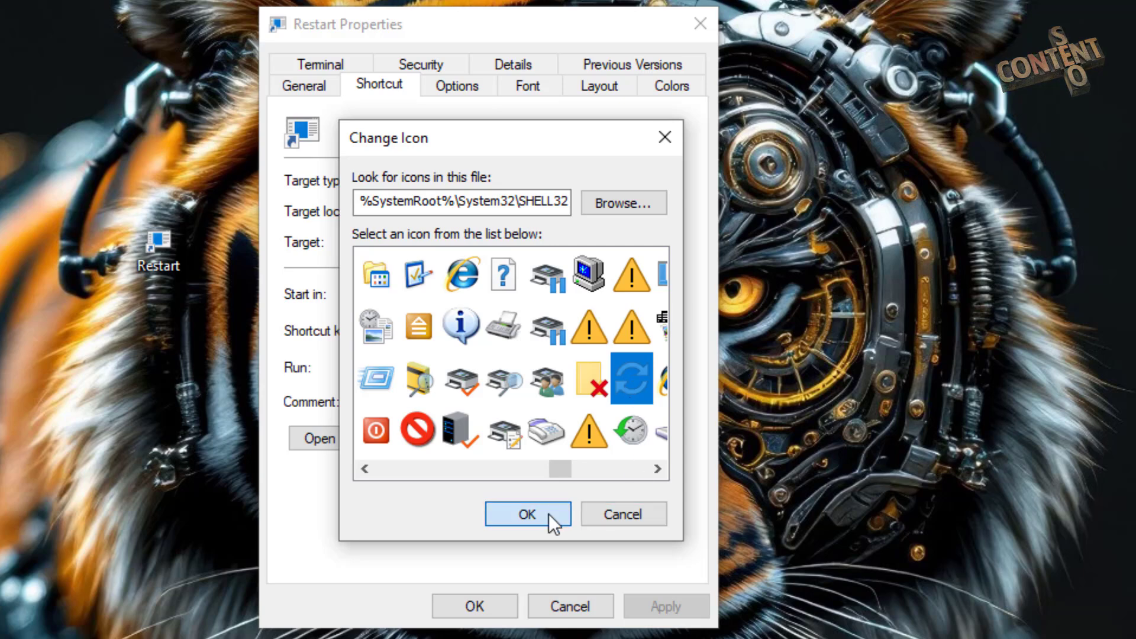
click(529, 515)
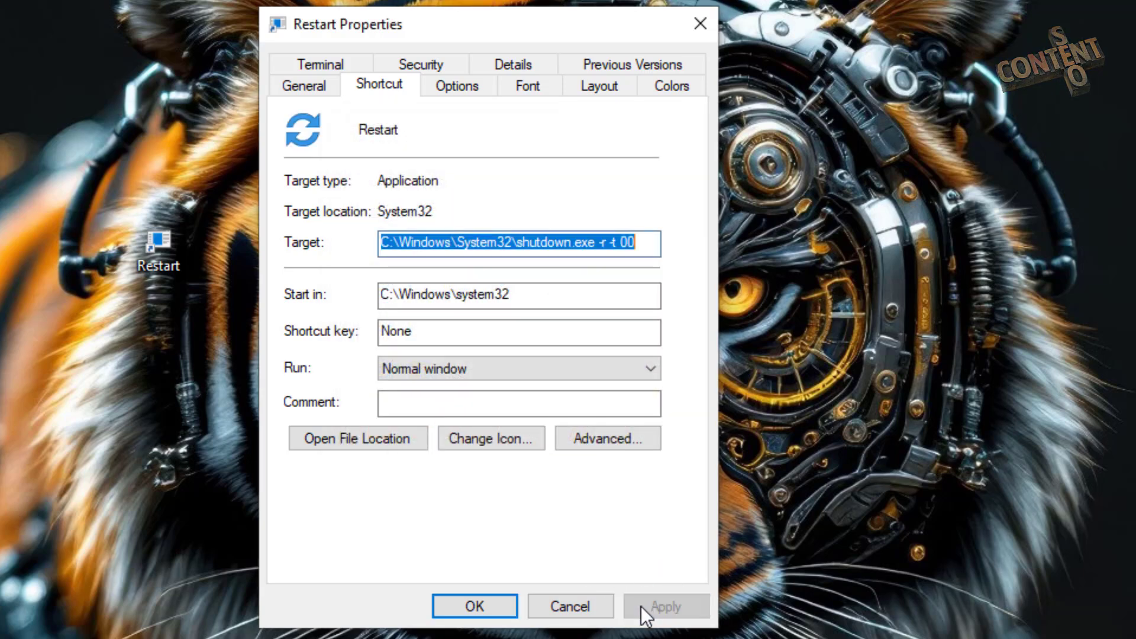
Apply the icon change, close Properties, and refresh the desktop.
click(476, 623)
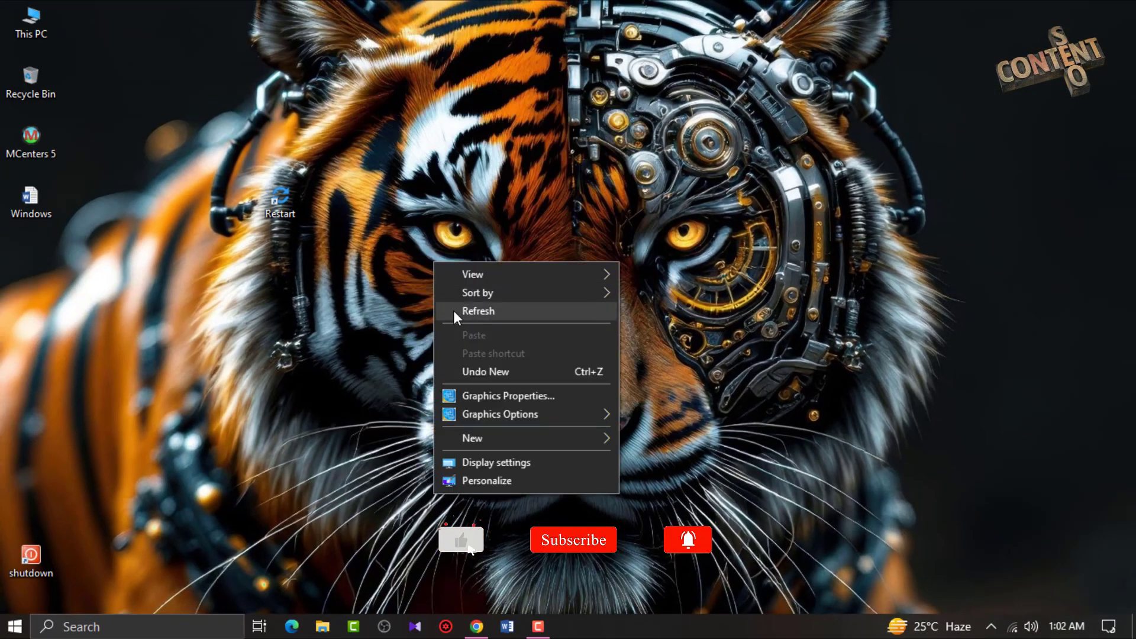
click(478, 312)
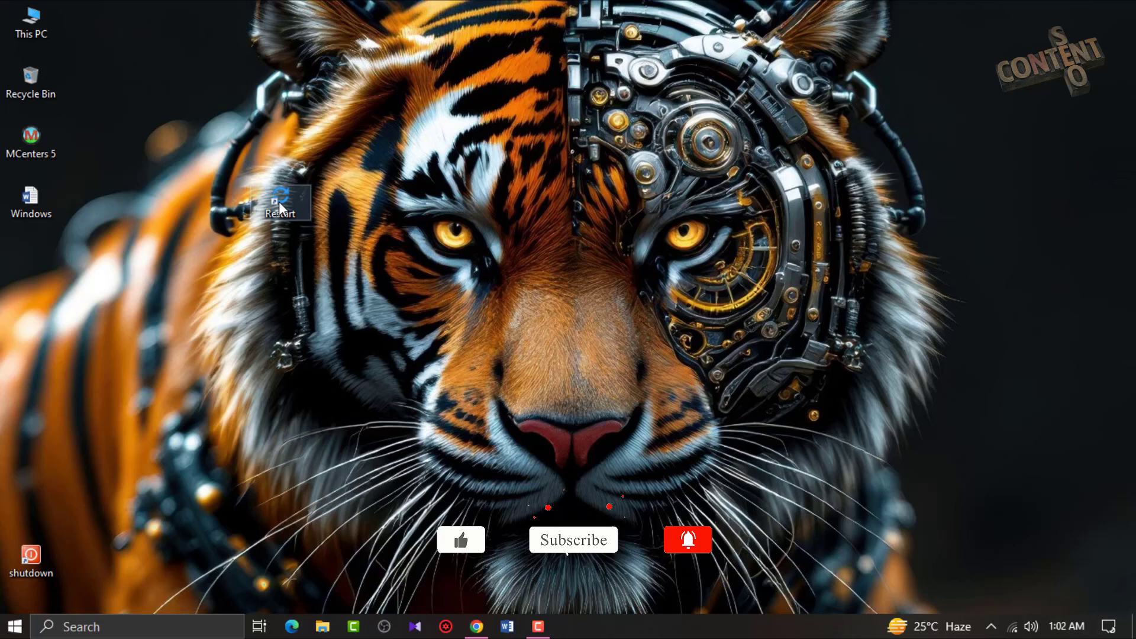